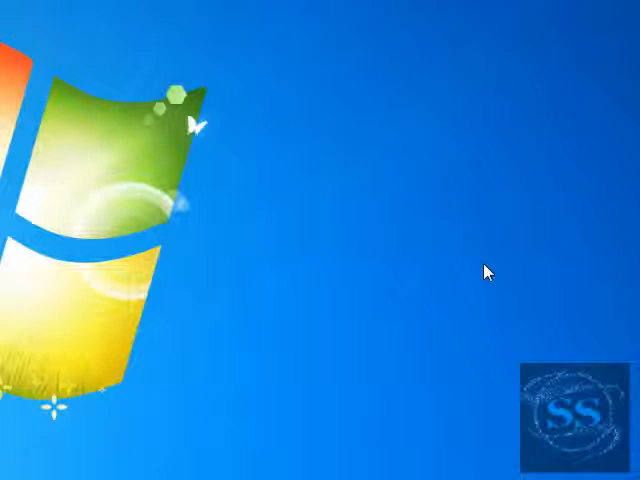
pyautogui.moveTo(508, 268)
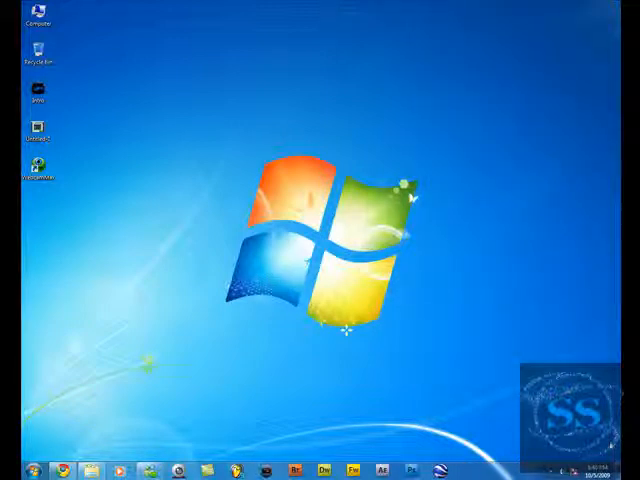
pyautogui.moveTo(484, 242)
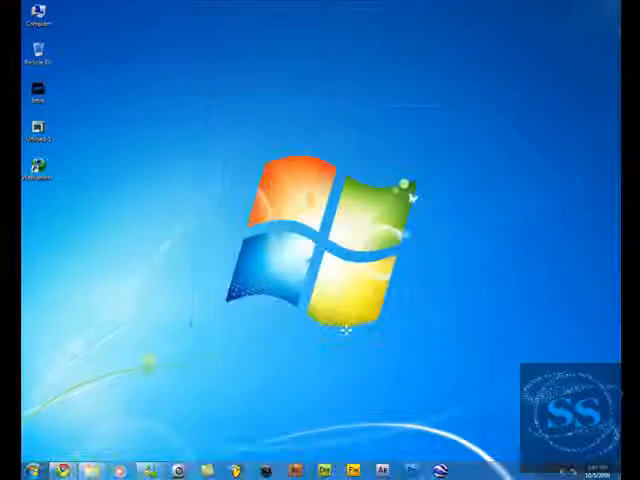
pyautogui.moveTo(316, 210)
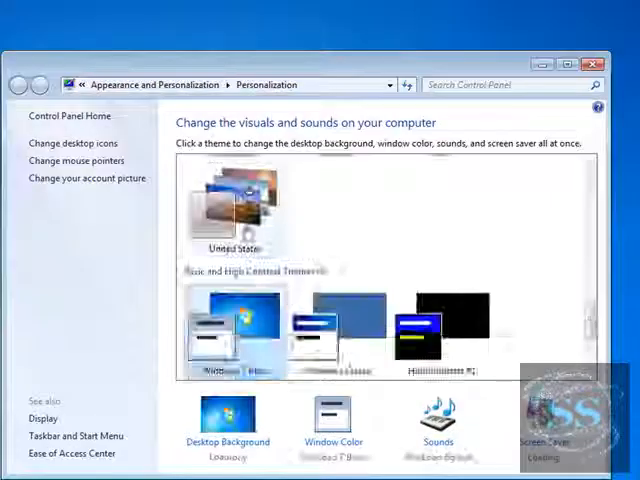
# Place the Clock and feed gadgets from the gadget gallery along the desktop's right edge
pyautogui.scroll(-3)
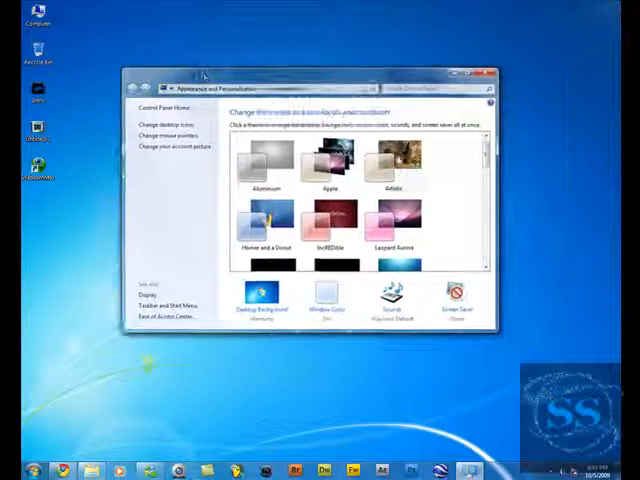
pyautogui.click(492, 74)
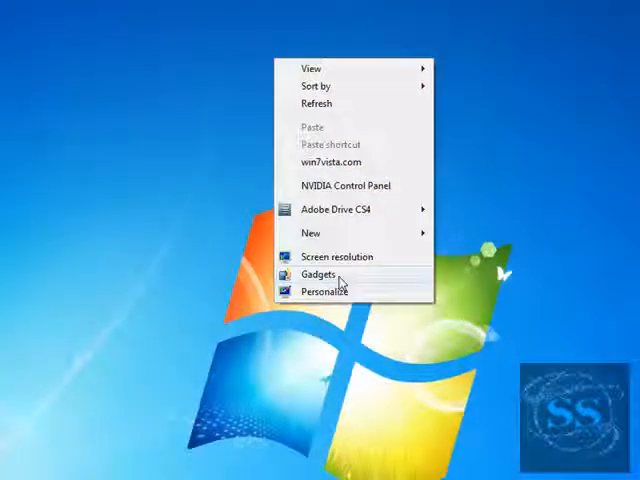
pyautogui.click(316, 272)
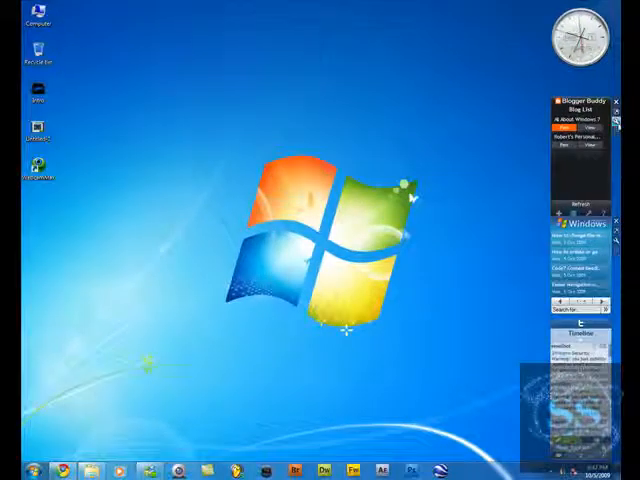
pyautogui.rightClick(344, 330)
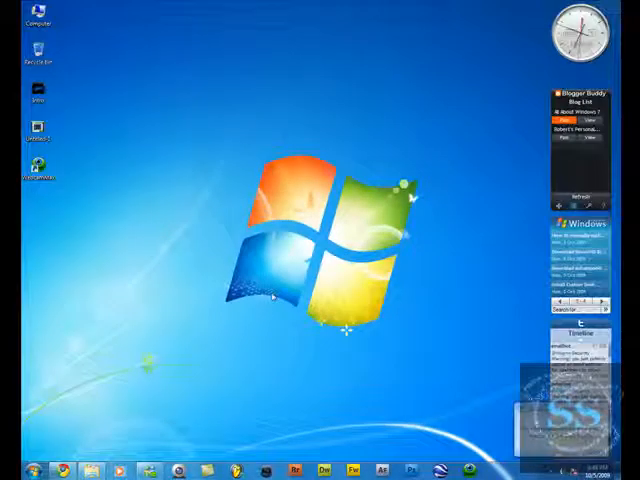
pyautogui.rightClick(270, 296)
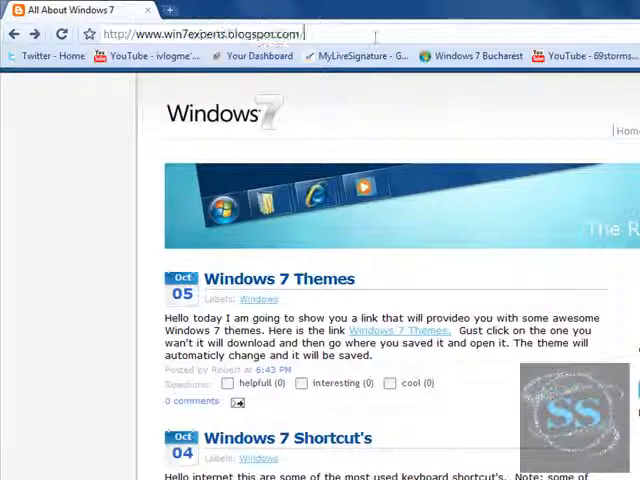
# Scroll the win7experd Blogger page to the Windows 7 Themes post
pyautogui.scroll(-3)
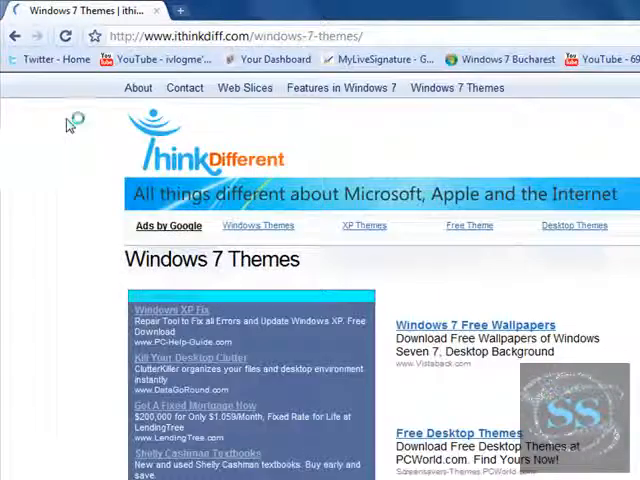
# Browse the iThinkDiff themes list and download Apple.themepack
pyautogui.scroll(-3)
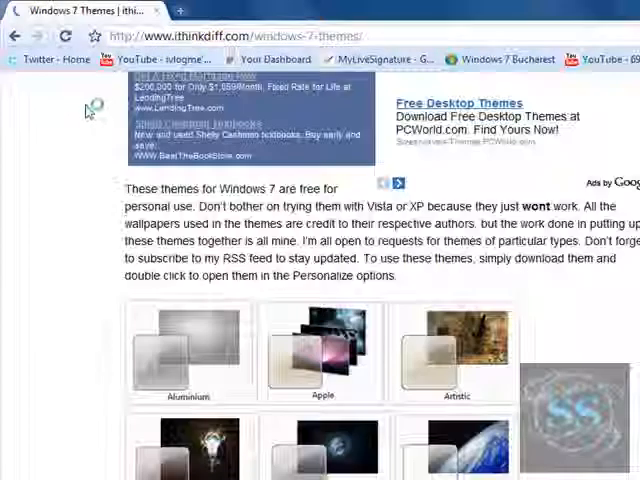
pyautogui.scroll(-3)
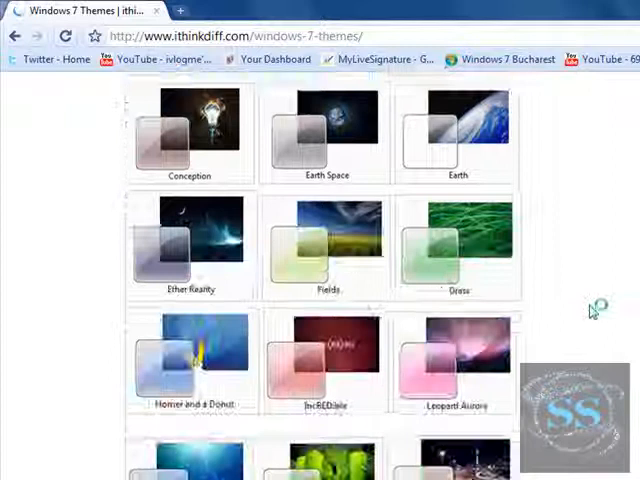
pyautogui.scroll(-3)
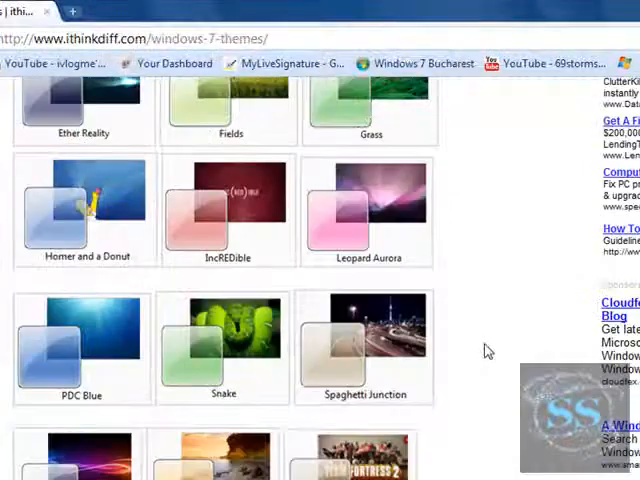
pyautogui.scroll(3)
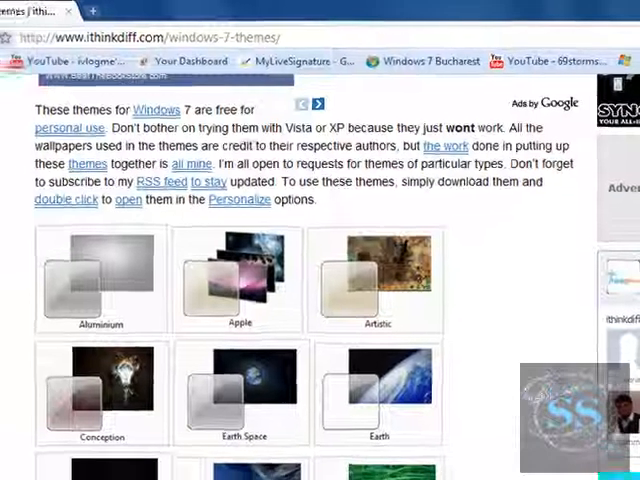
pyautogui.scroll(-3)
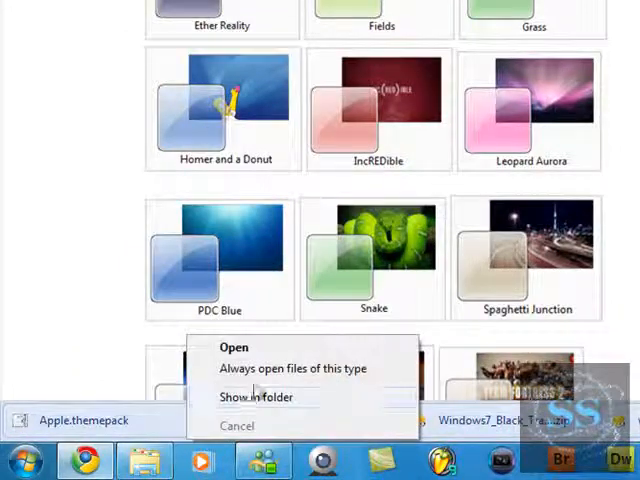
# Show Apple.themepack in the Downloads folder and apply it to the desktop
pyautogui.click(256, 396)
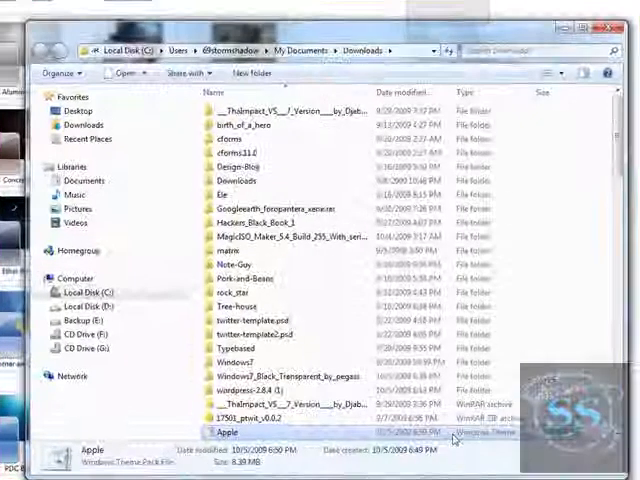
pyautogui.doubleClick(228, 432)
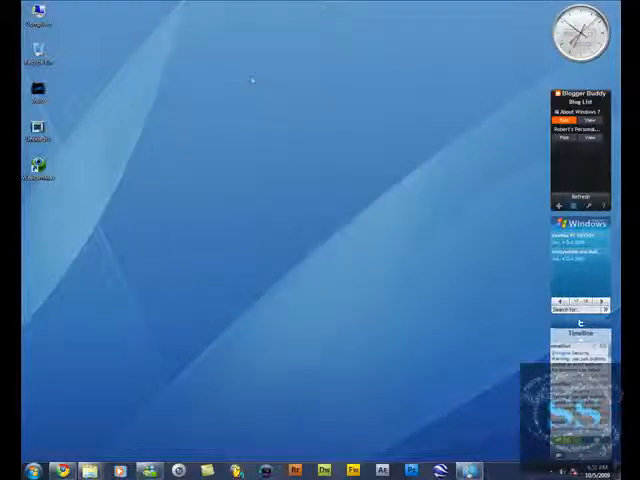
# Set the desktop background to only the pink aurora picture and save the change
pyautogui.rightClick(250, 80)
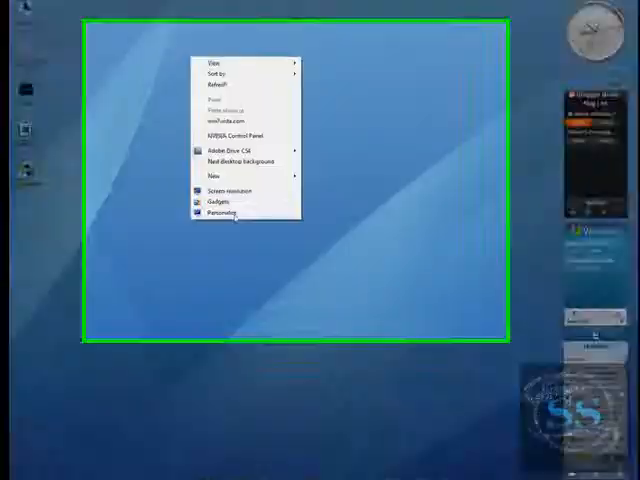
pyautogui.click(224, 212)
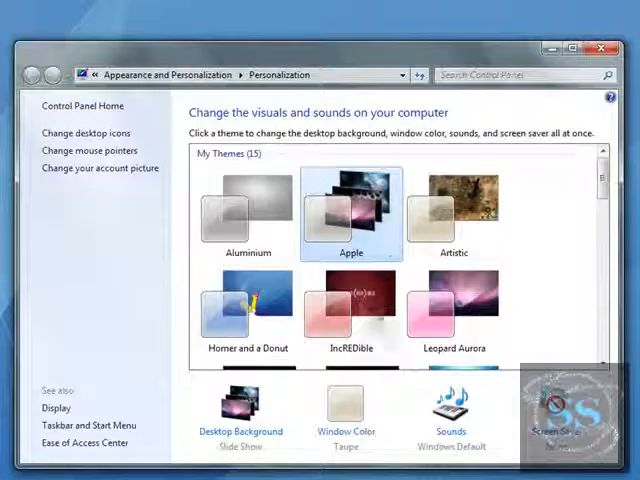
pyautogui.click(240, 432)
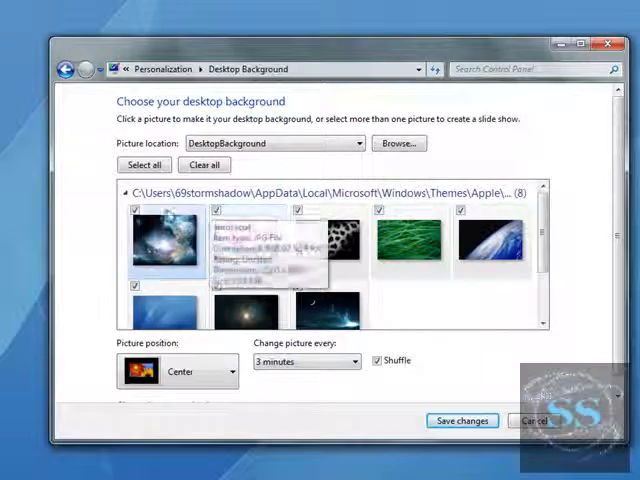
pyautogui.click(326, 242)
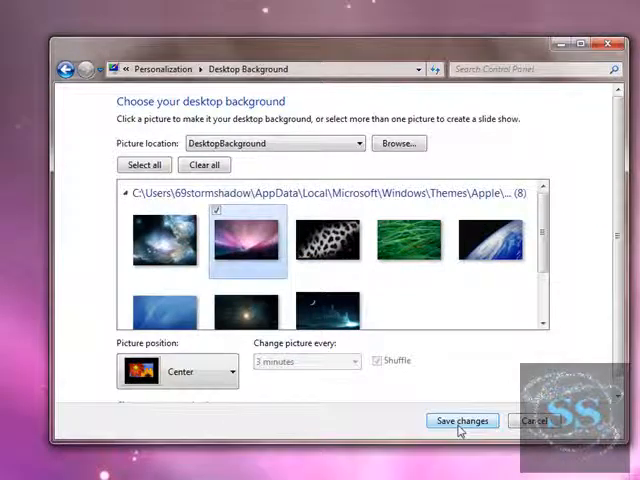
pyautogui.click(460, 420)
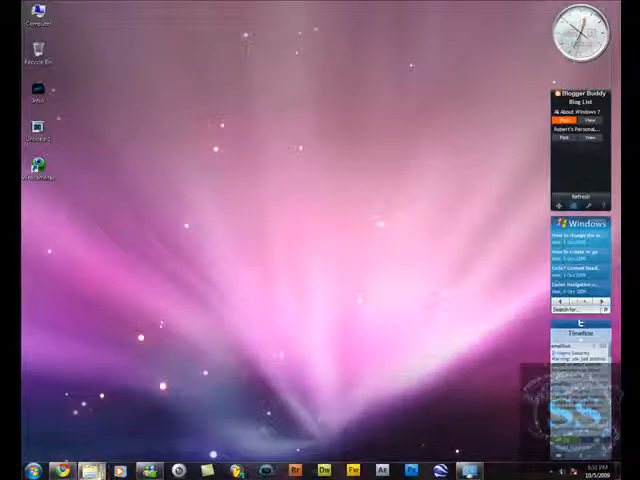
pyautogui.moveTo(150, 460)
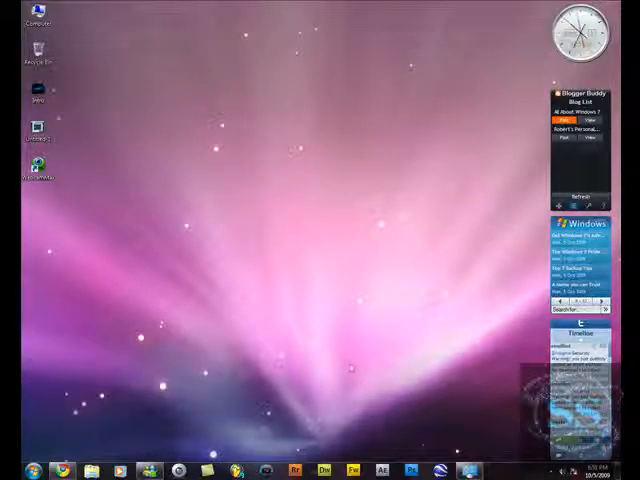
pyautogui.click(64, 468)
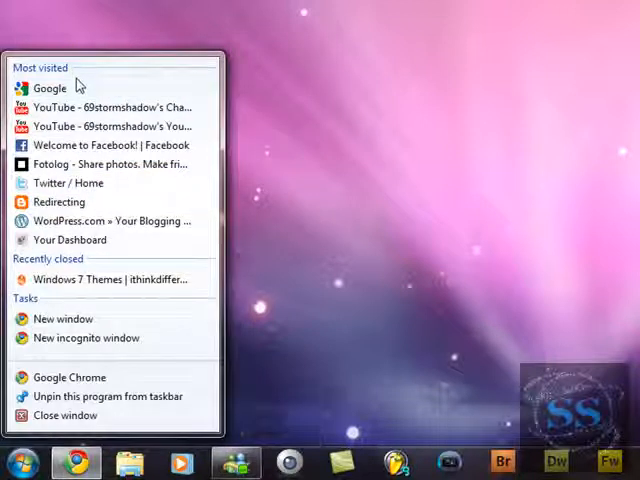
pyautogui.moveTo(110, 108)
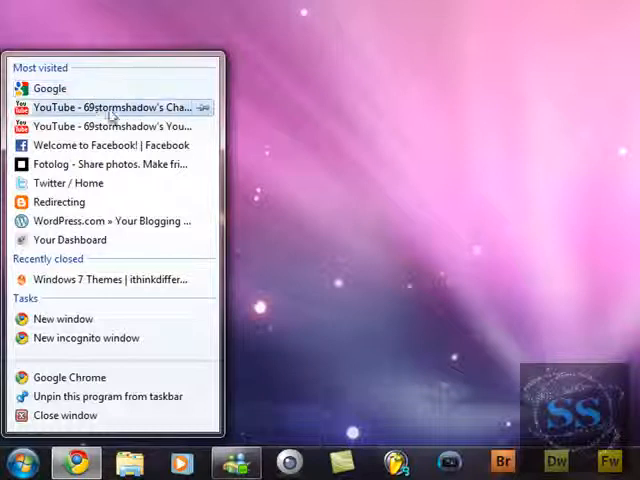